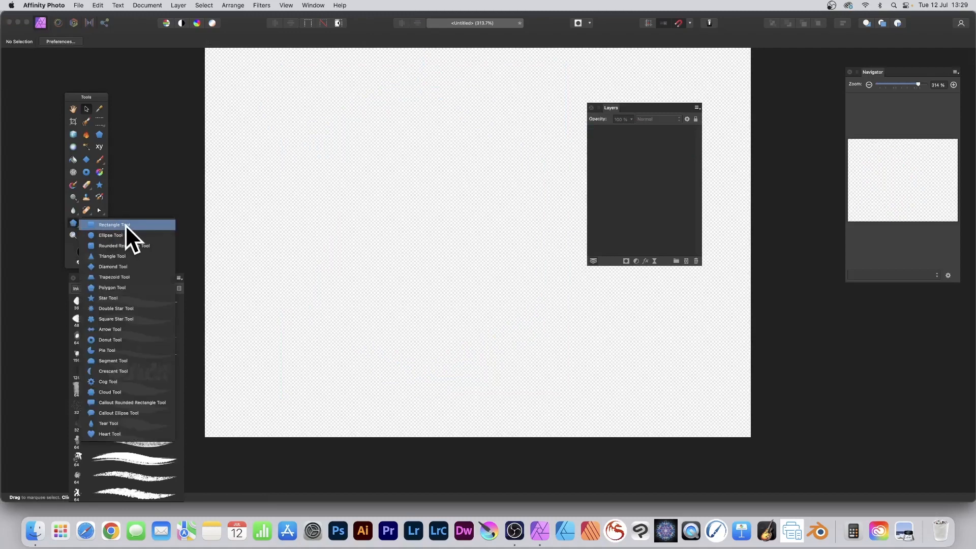
# Draw a six-sided orange hexagon with the Polygon Tool and select it.
pyautogui.click(112, 287)
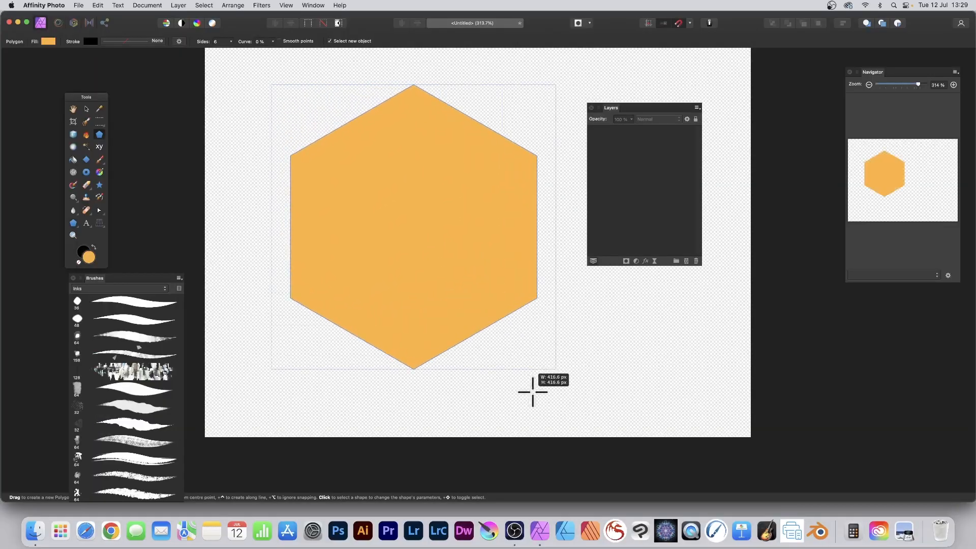
pyautogui.click(413, 228)
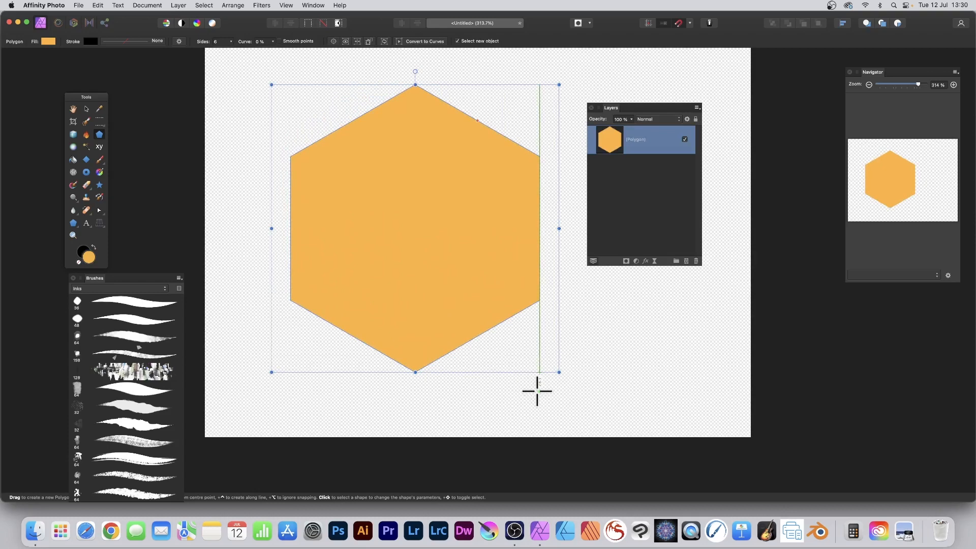
pyautogui.moveTo(92, 120)
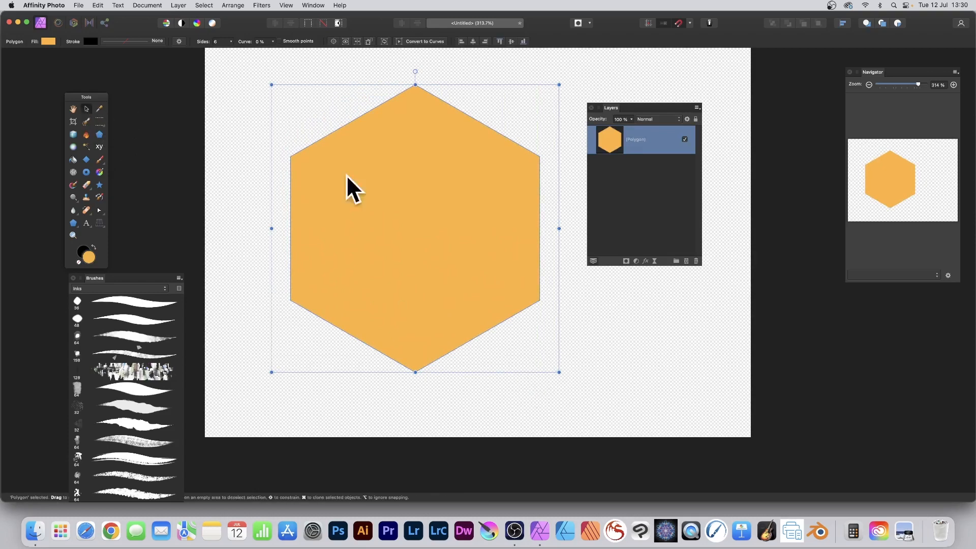
pyautogui.moveTo(389, 214)
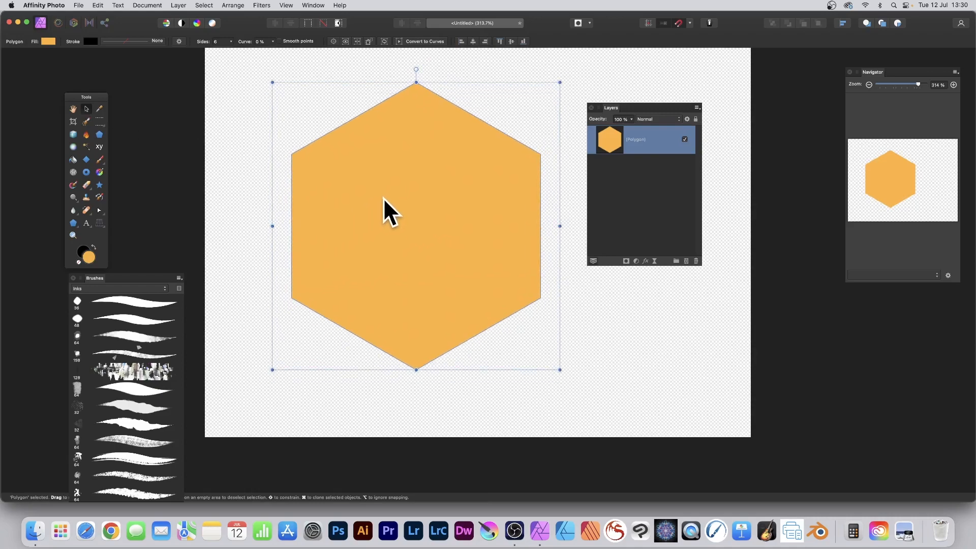
# Shrink a copy of the hexagon inside the original and select both Polygon layers.
pyautogui.moveTo(385, 209); pyautogui.dragTo(429, 226)
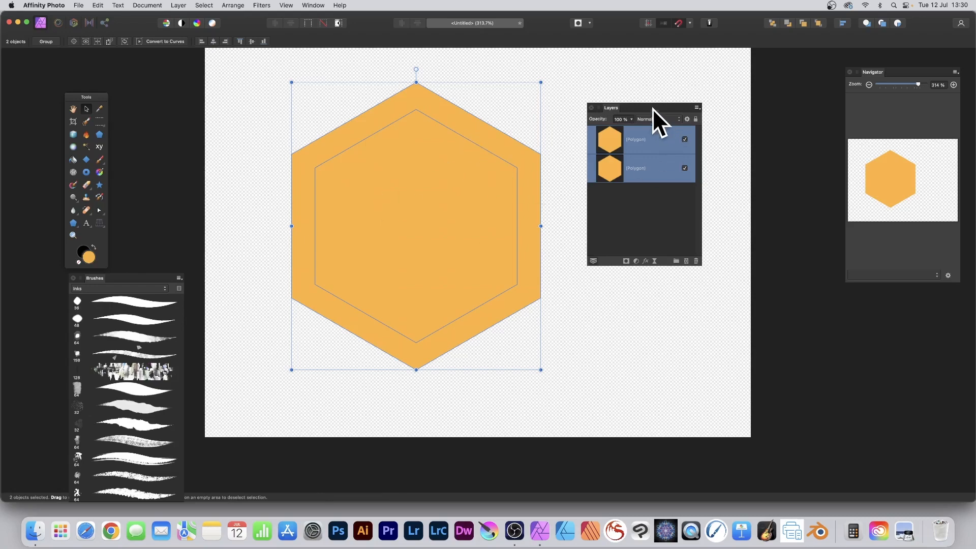
pyautogui.click(178, 5)
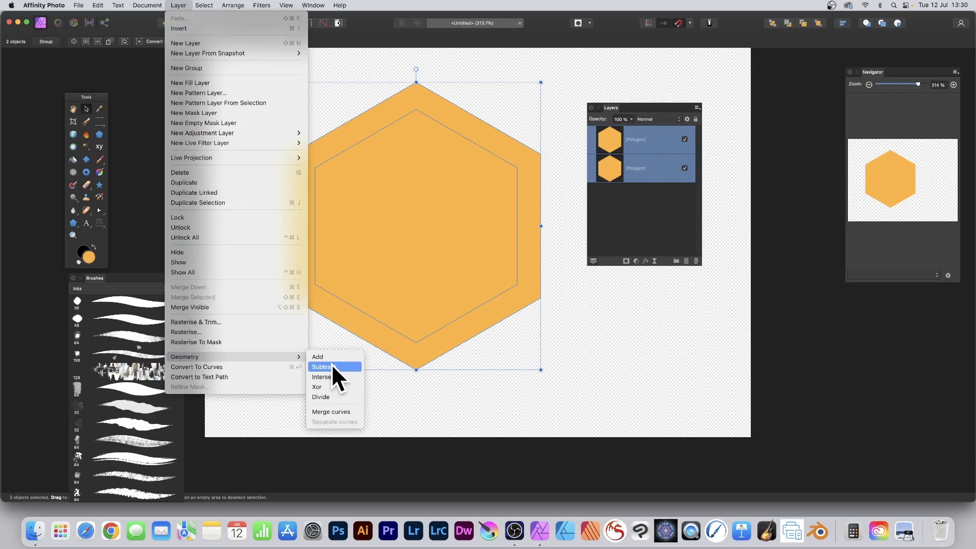
# Subtract the inner hexagon from the outer, leaving one hollow ring Curves layer.
pyautogui.click(323, 366)
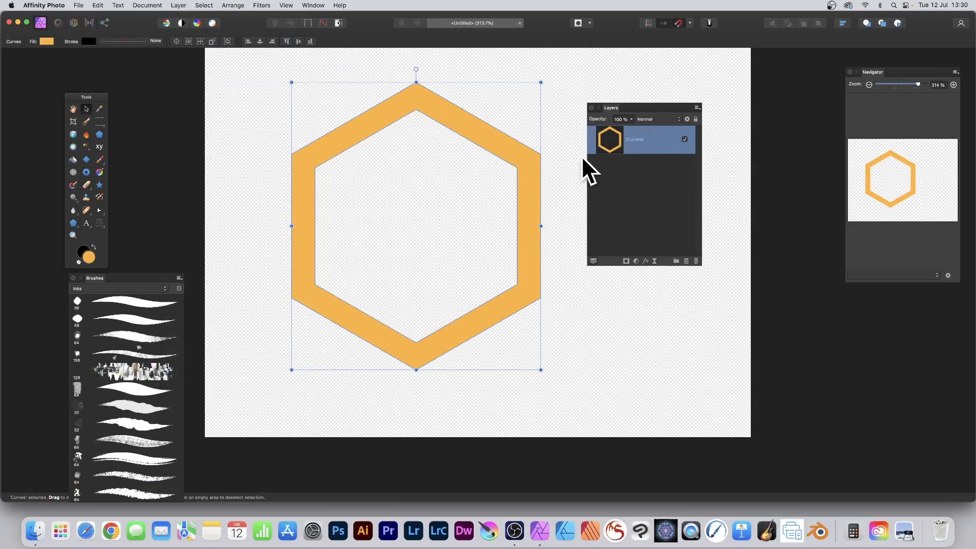
pyautogui.moveTo(616, 176)
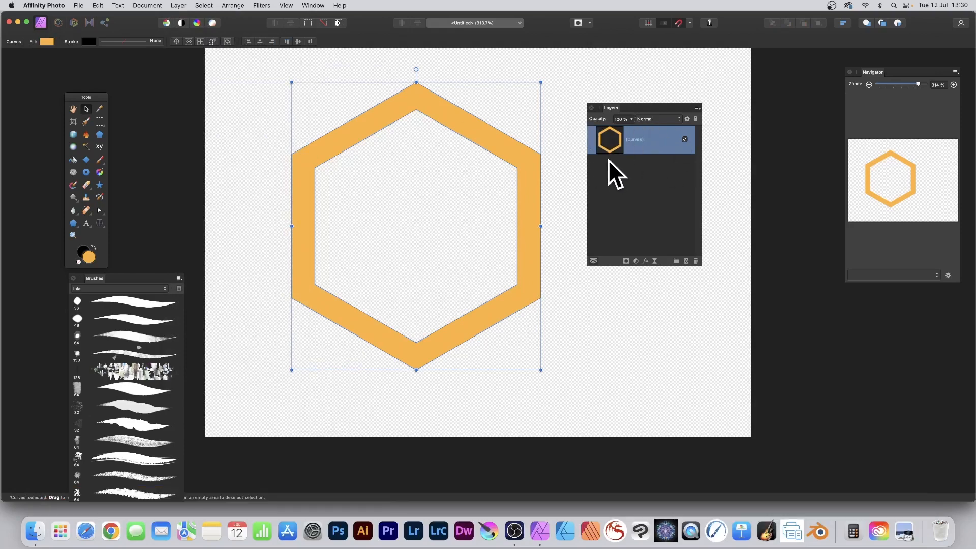
pyautogui.moveTo(647, 264)
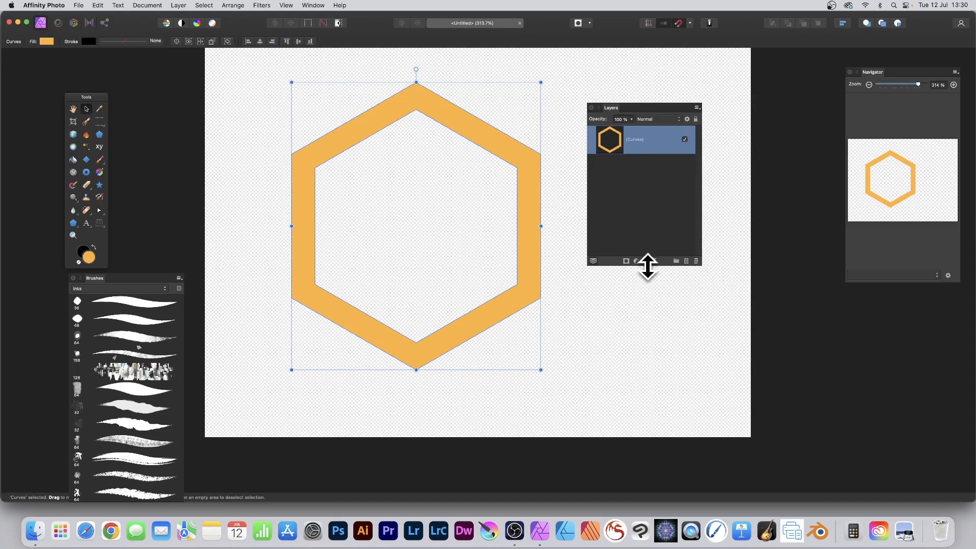
pyautogui.moveTo(648, 261)
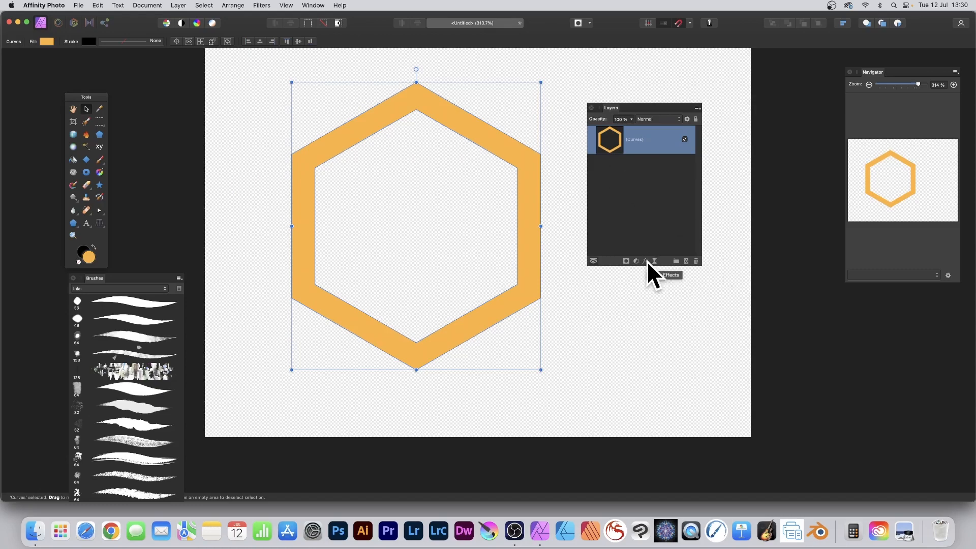
# Enable the 3D layer effect on the frame with a 14 px radius.
pyautogui.click(646, 261)
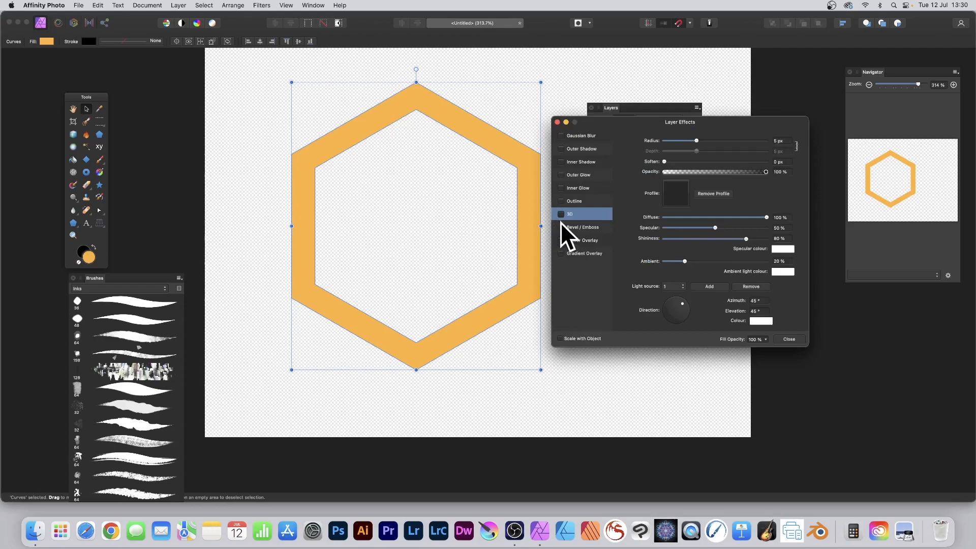
pyautogui.click(560, 214)
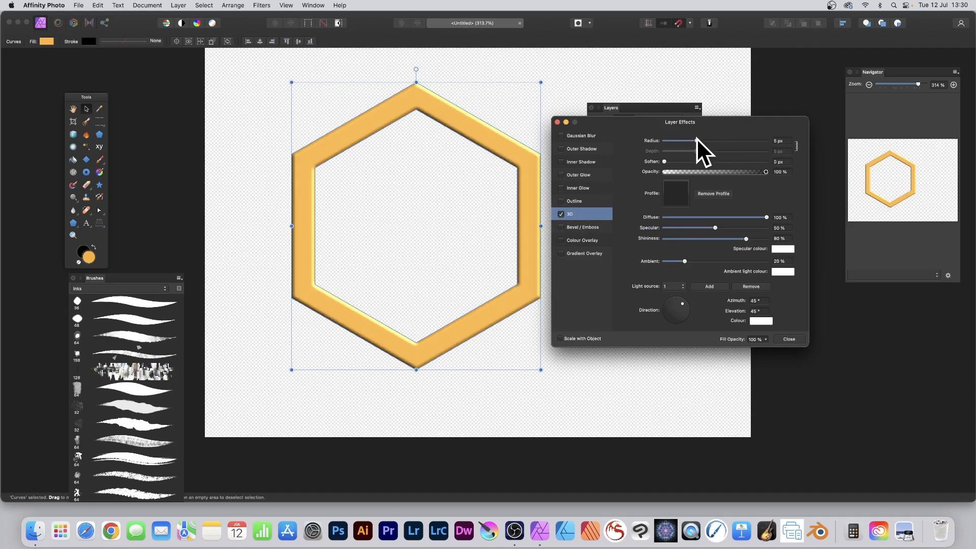
pyautogui.moveTo(695, 142); pyautogui.dragTo(706, 141)
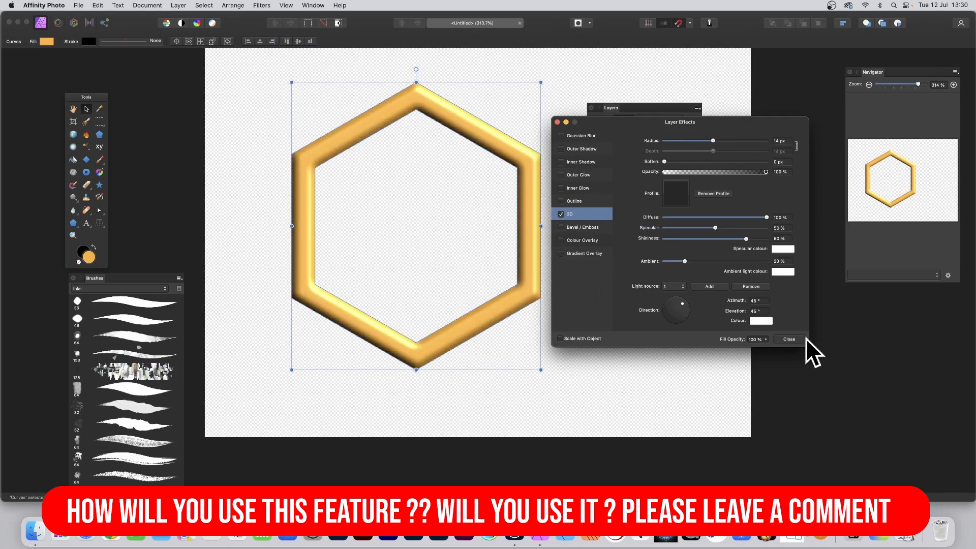
pyautogui.click(788, 339)
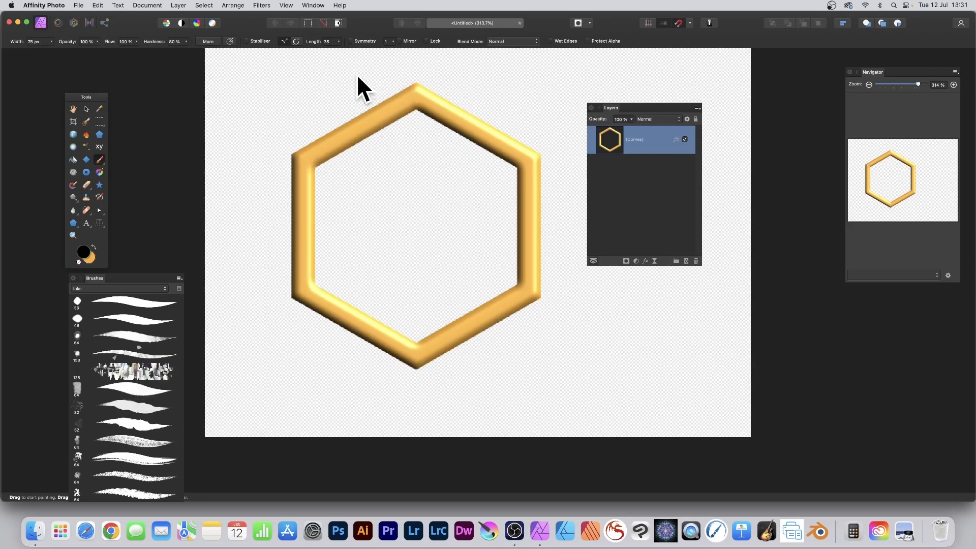
# Paint colourful lettered brush strokes around the frame on a nested pixel layer.
pyautogui.click(407, 112)
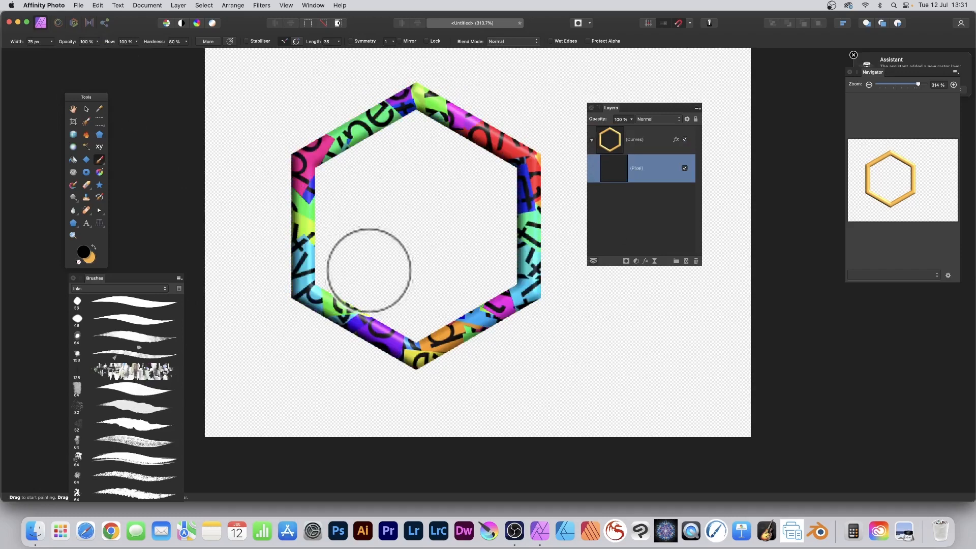
pyautogui.moveTo(367, 269); pyautogui.dragTo(285, 131)
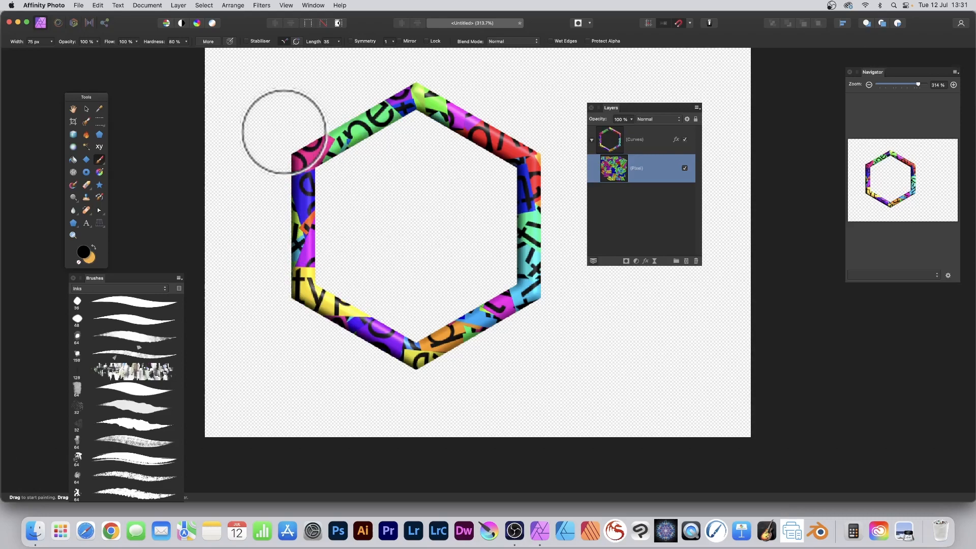
pyautogui.moveTo(436, 153)
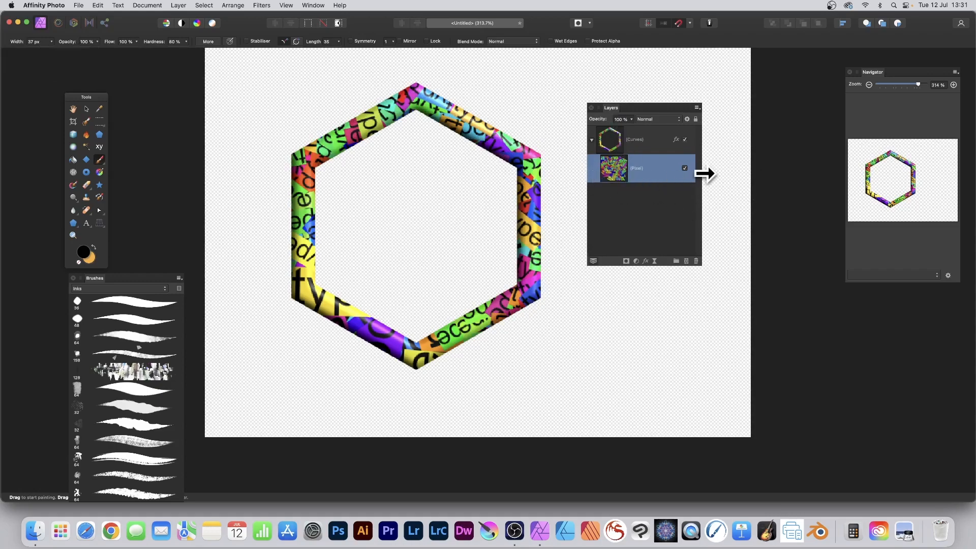
# Apply a 4.5 px Gaussian Blur to the painted strokes, then switch to the Move Tool.
pyautogui.click(262, 5)
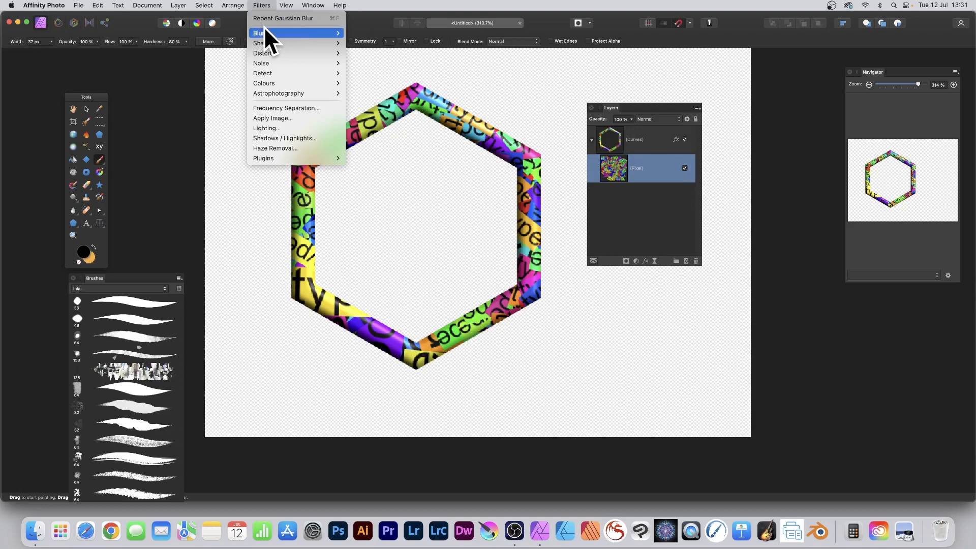
pyautogui.click(268, 33)
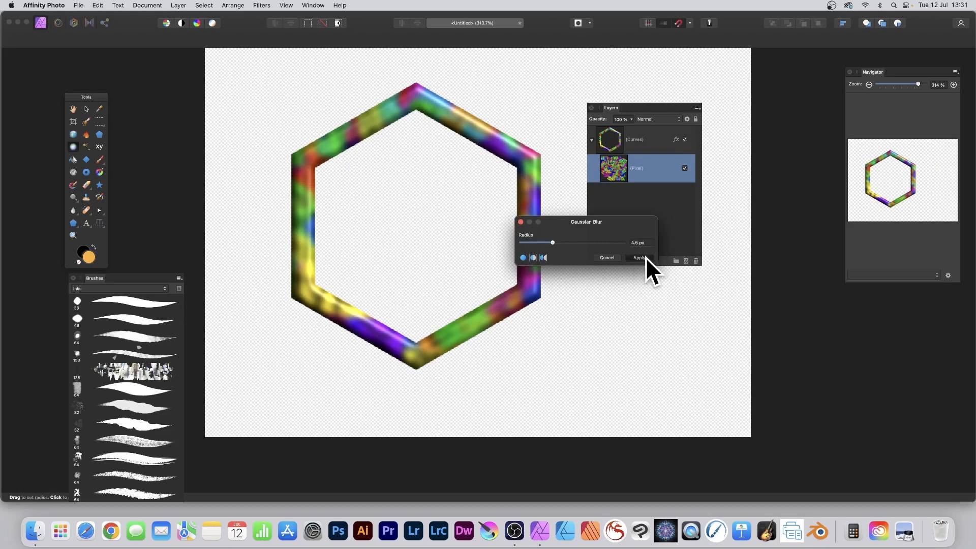
pyautogui.click(637, 258)
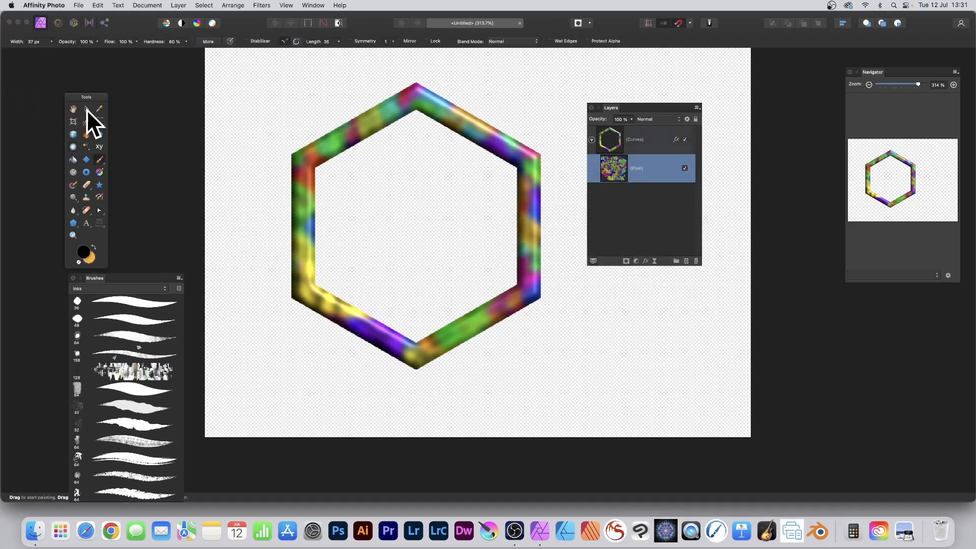
pyautogui.click(86, 109)
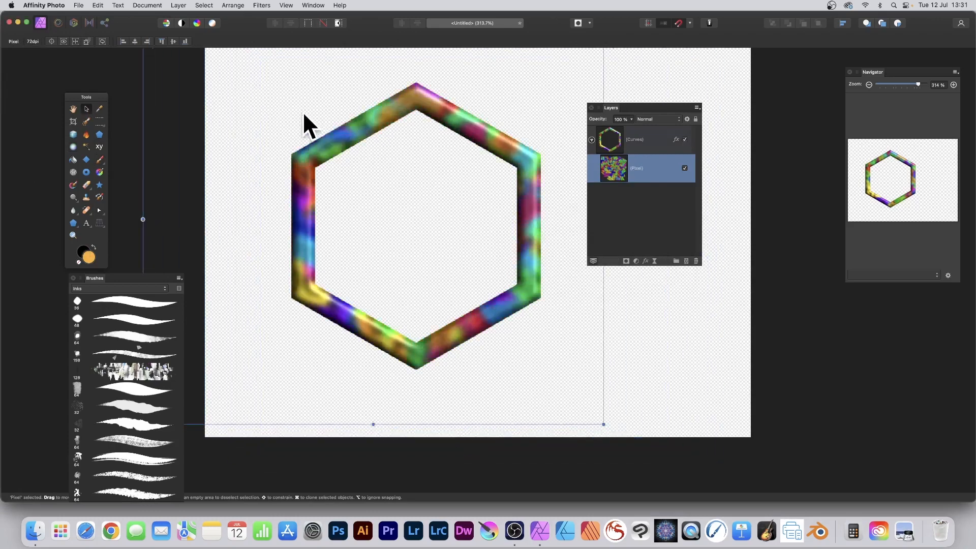